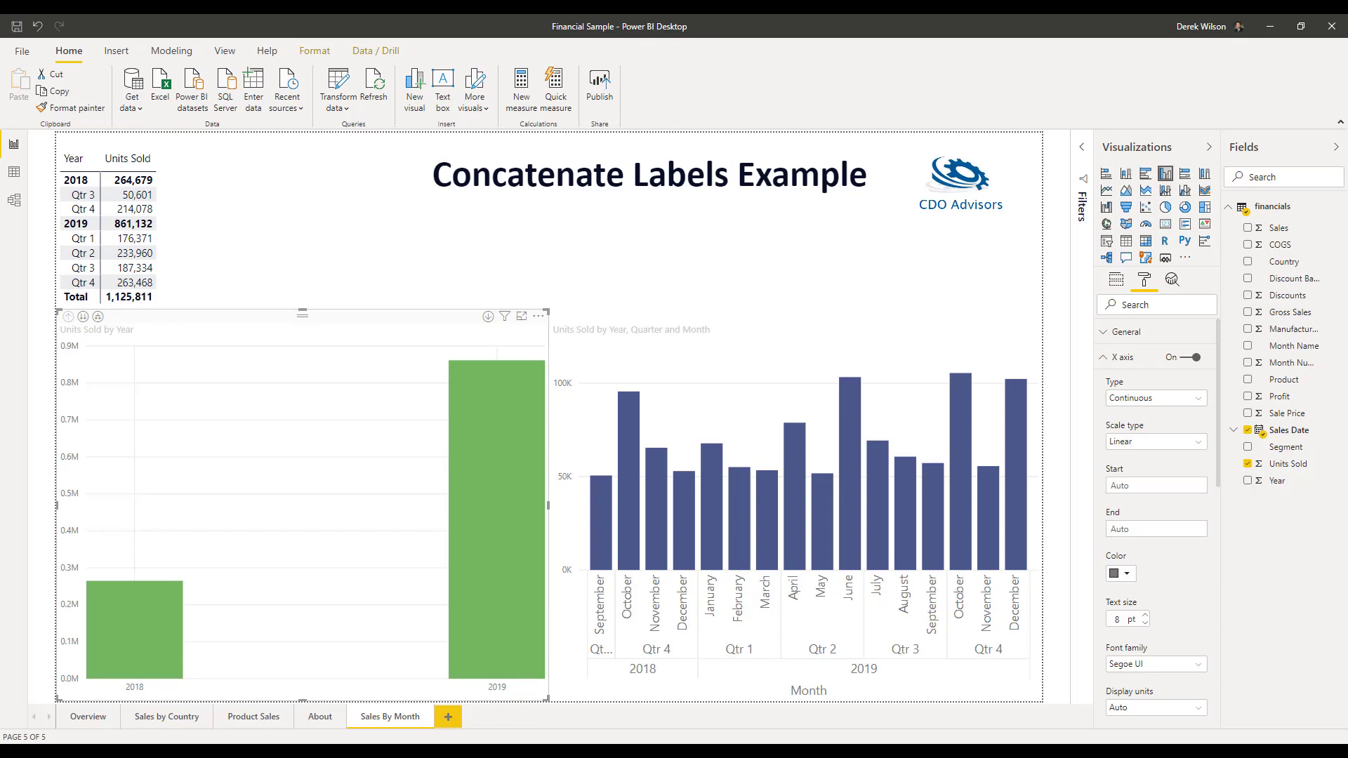
pyautogui.moveTo(374, 342)
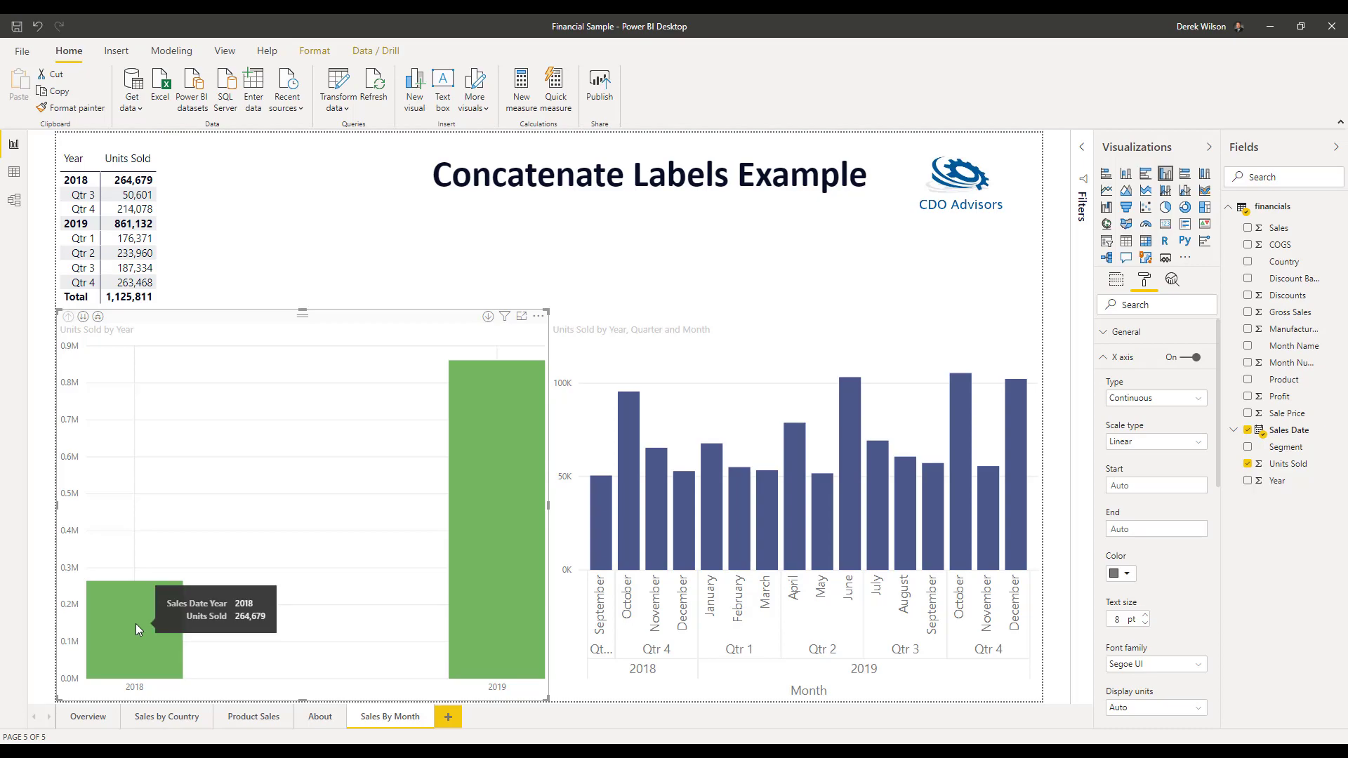
pyautogui.moveTo(501, 456)
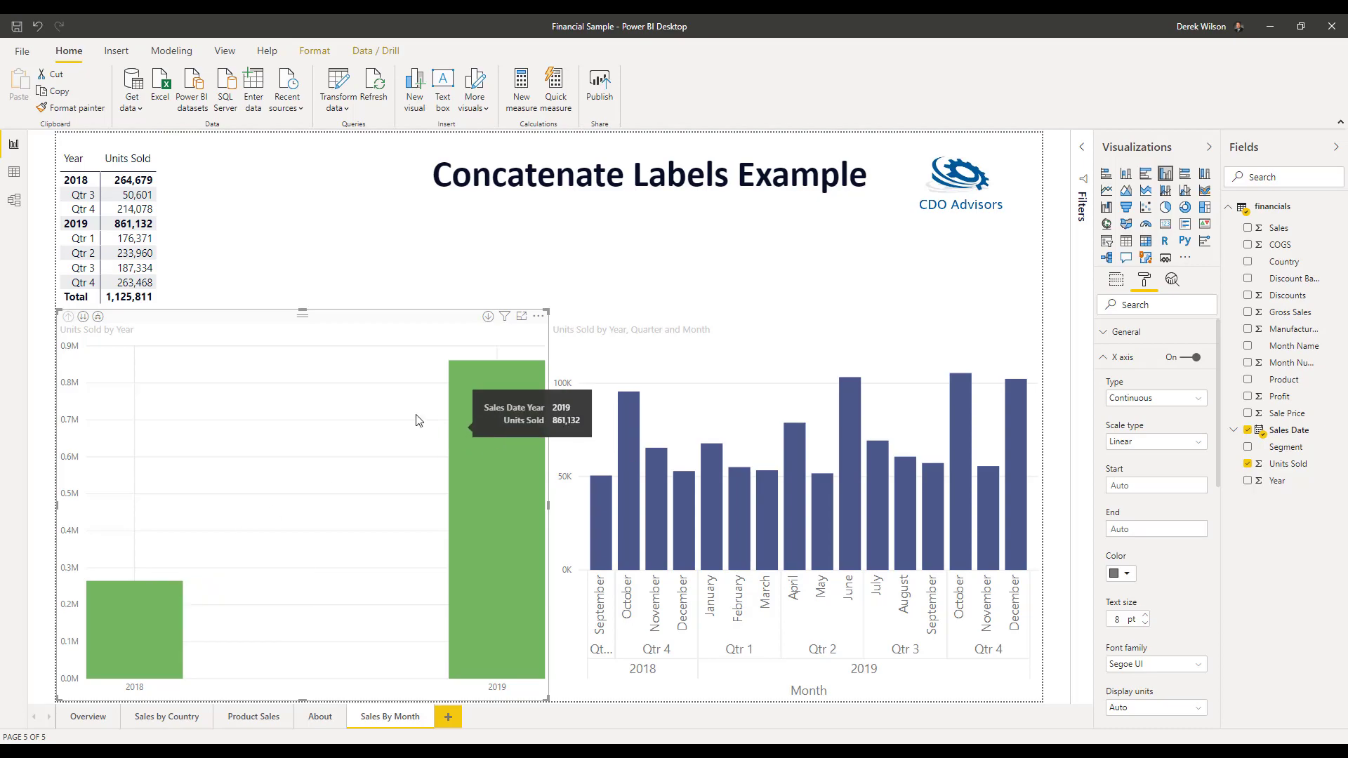
# Check the axis date fields, then set the green chart's X axis type to Categorical
pyautogui.click(1115, 279)
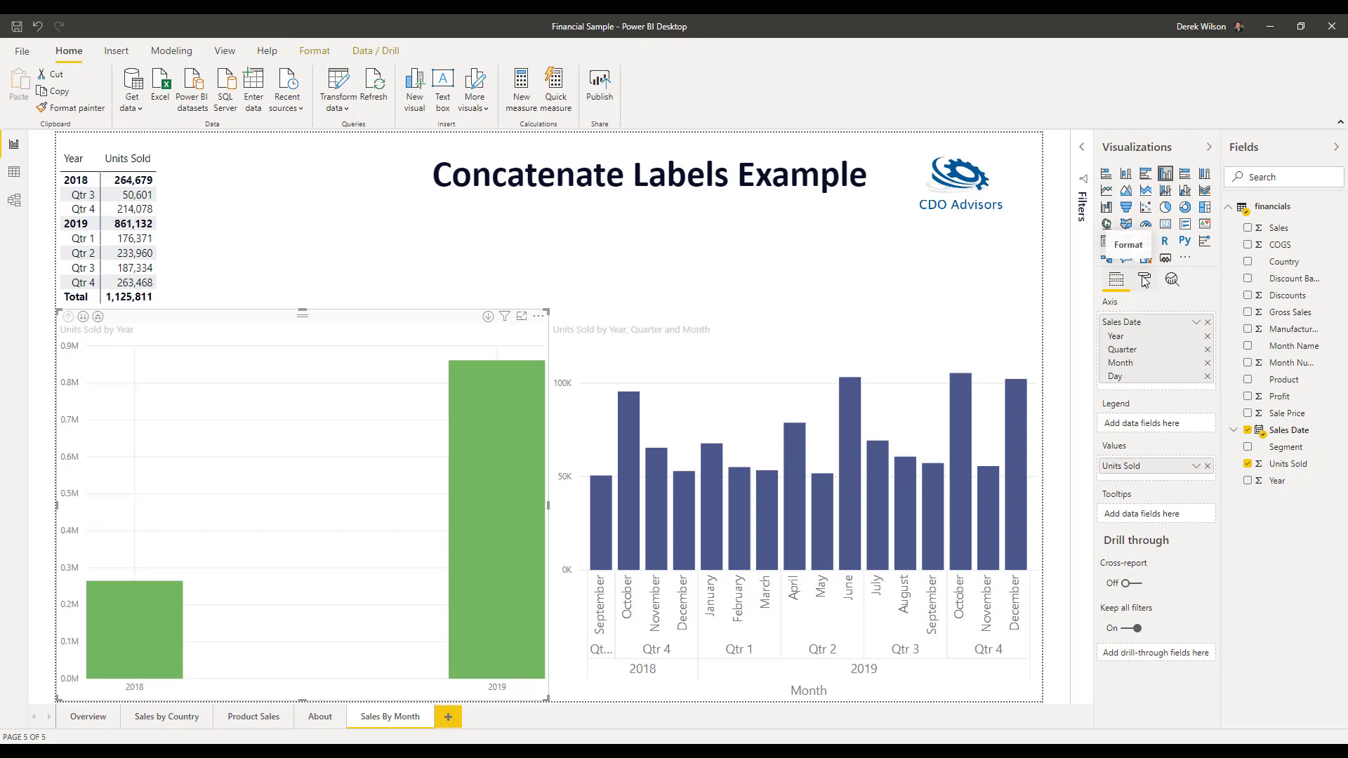
pyautogui.click(1144, 278)
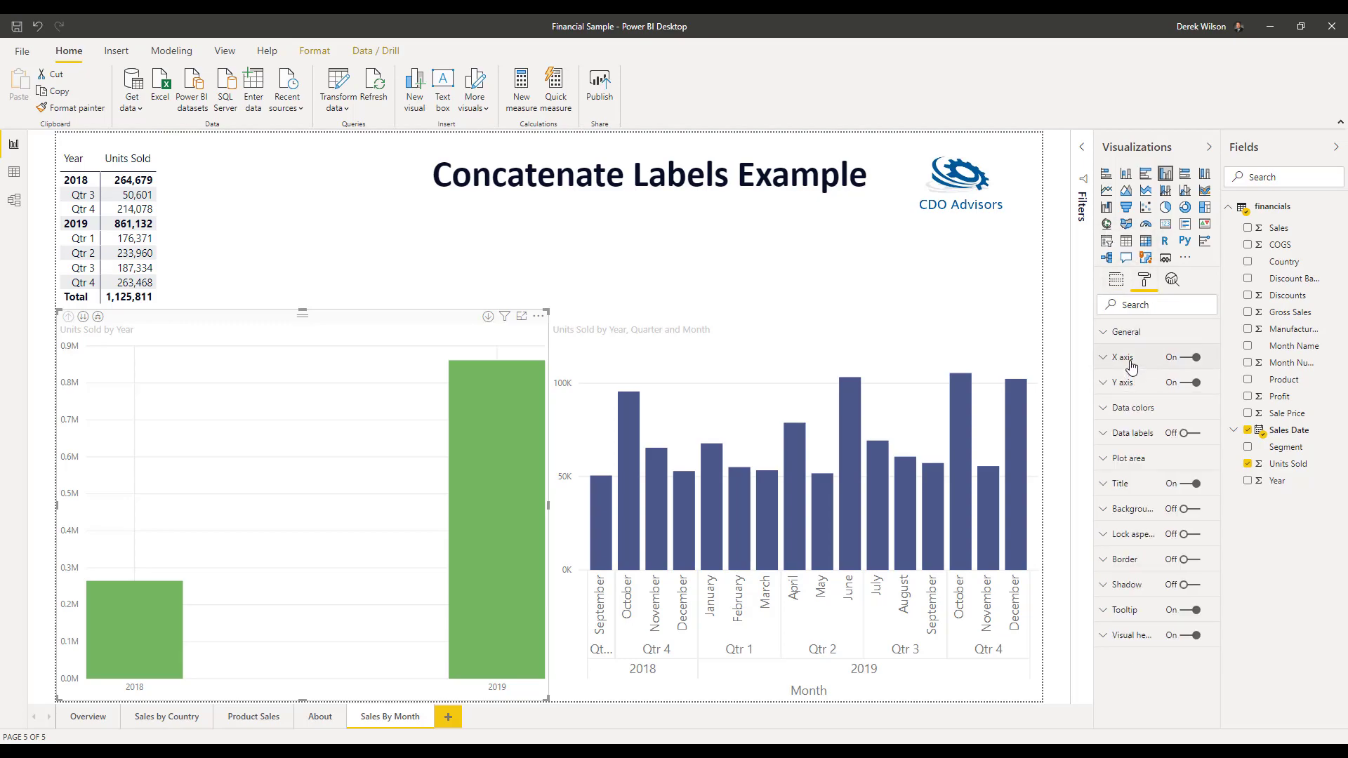
pyautogui.click(1120, 357)
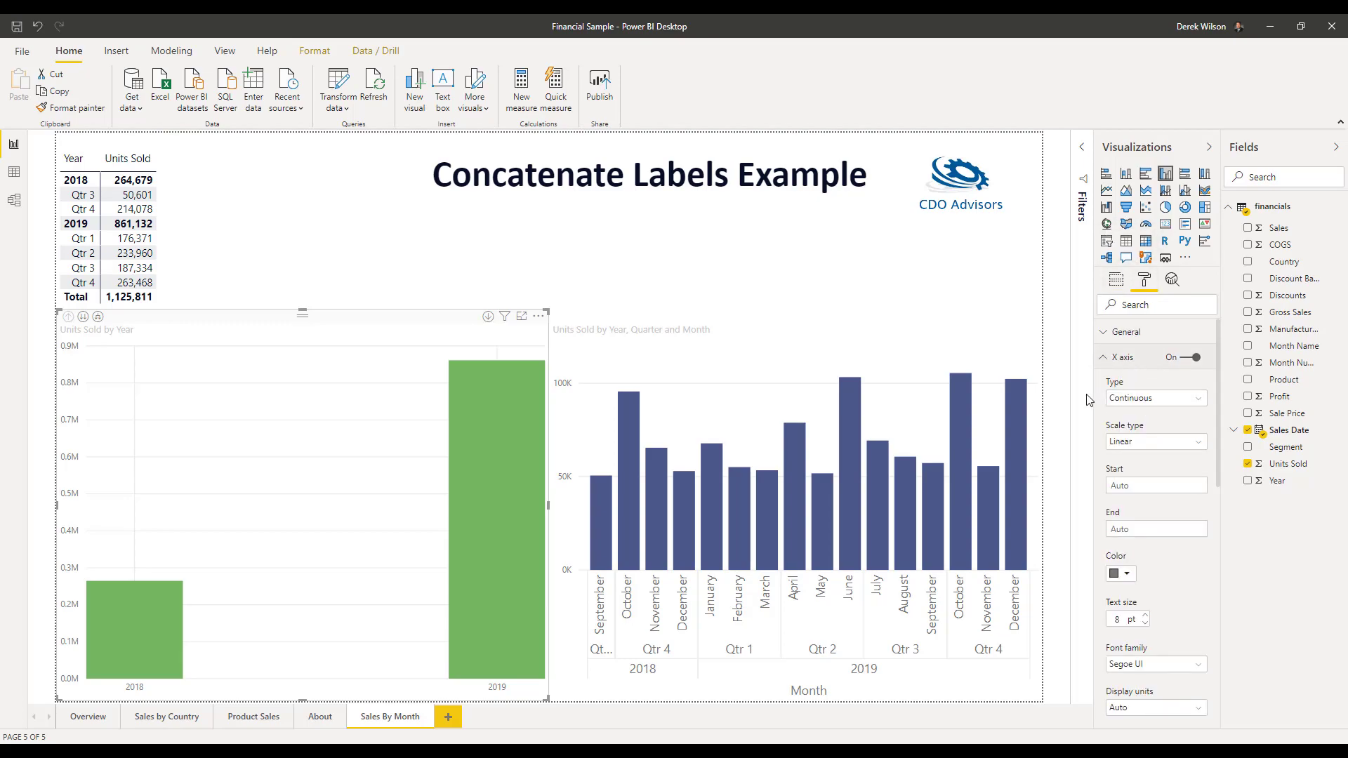
pyautogui.click(1154, 398)
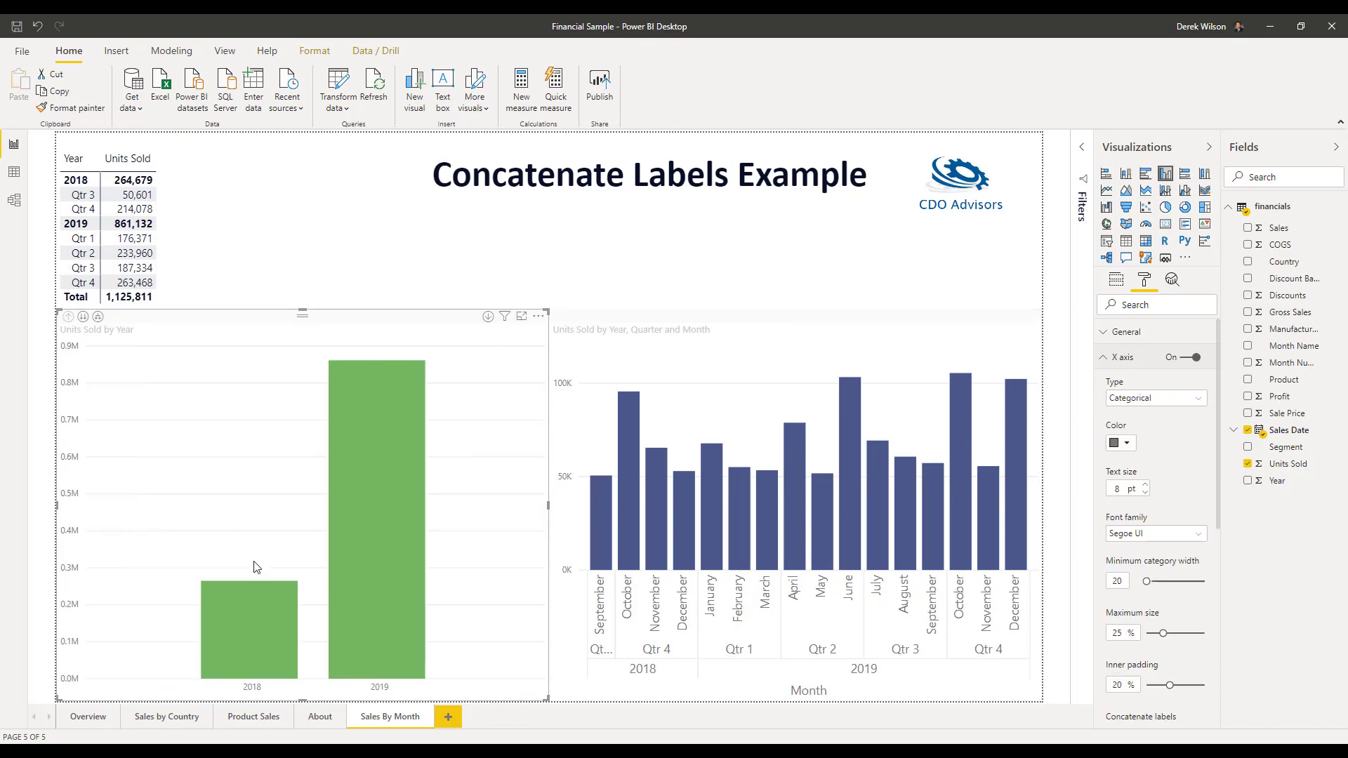
pyautogui.moveTo(96, 318)
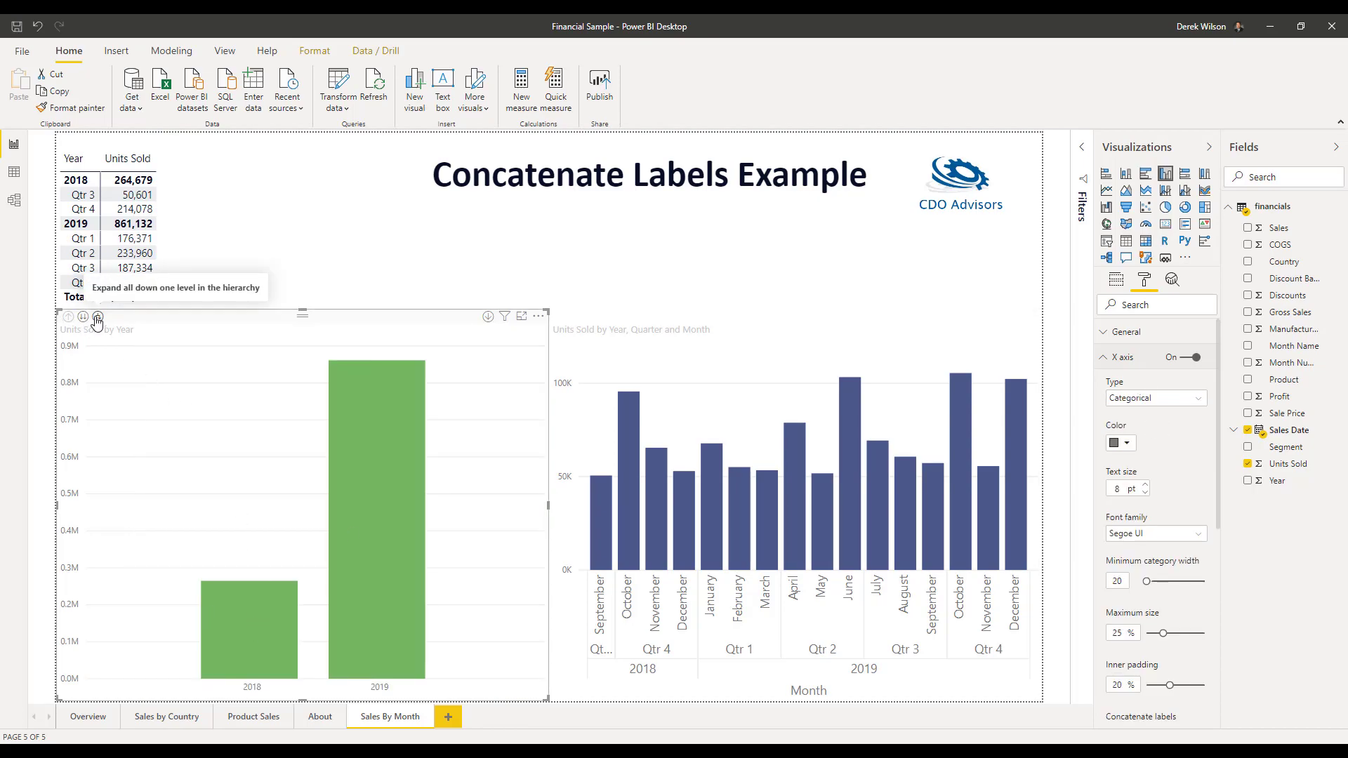
# Expand the green Units Sold chart two hierarchy levels, from years through quarters to months
pyautogui.click(97, 317)
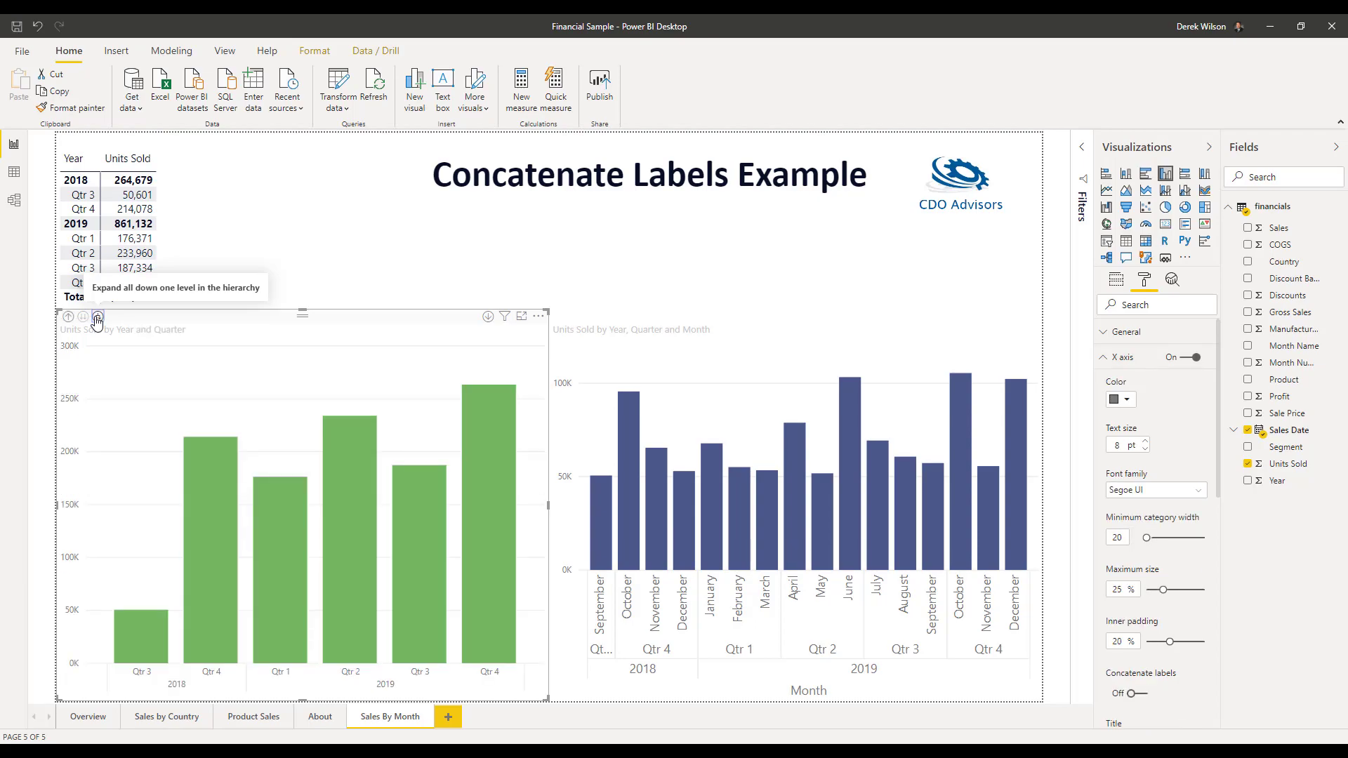
pyautogui.click(97, 316)
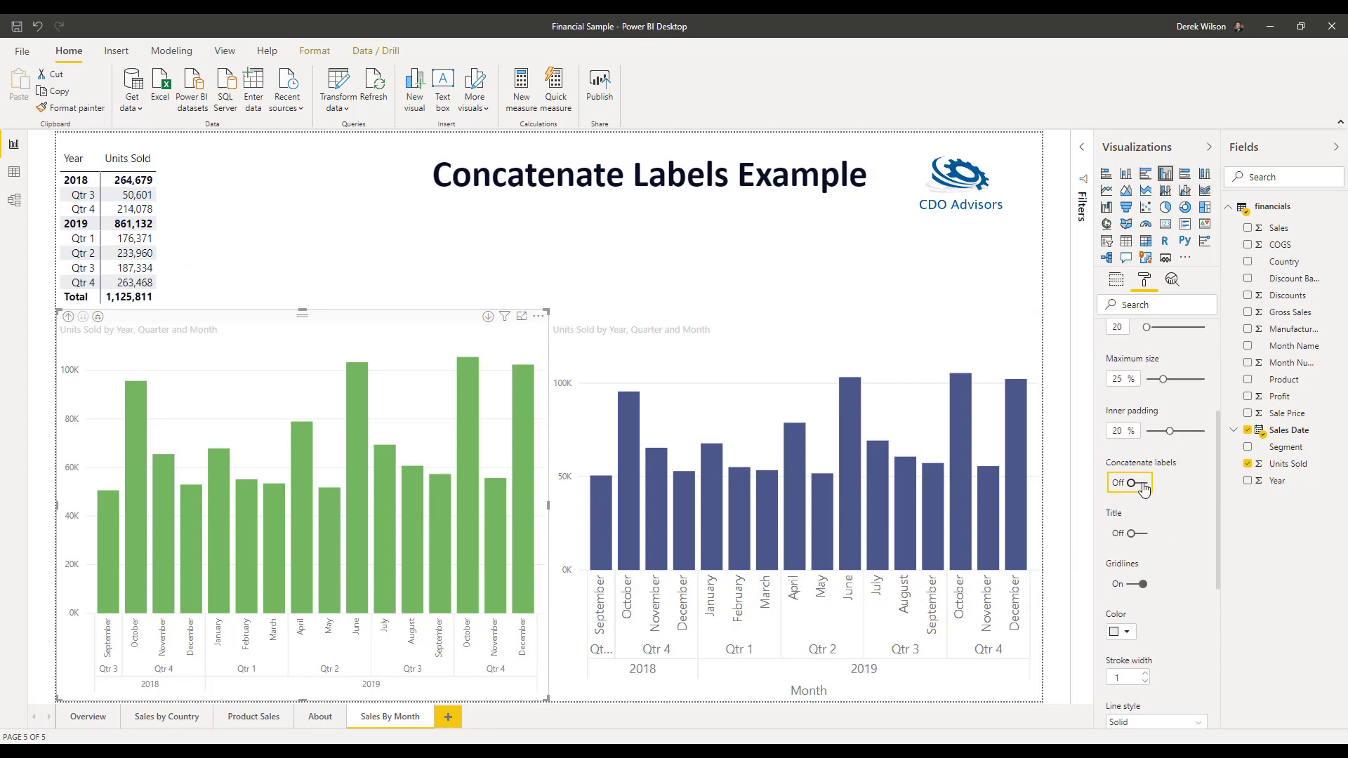
pyautogui.click(1128, 482)
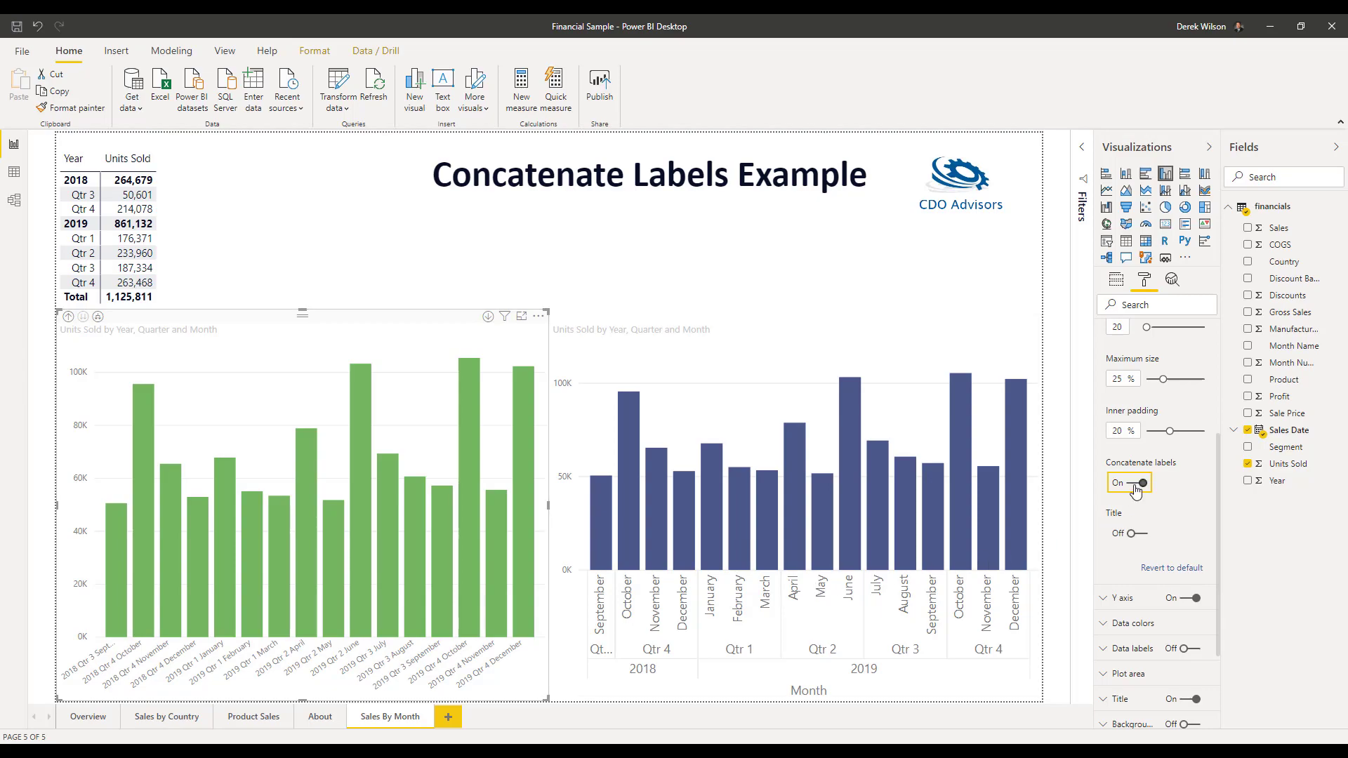
pyautogui.click(1126, 482)
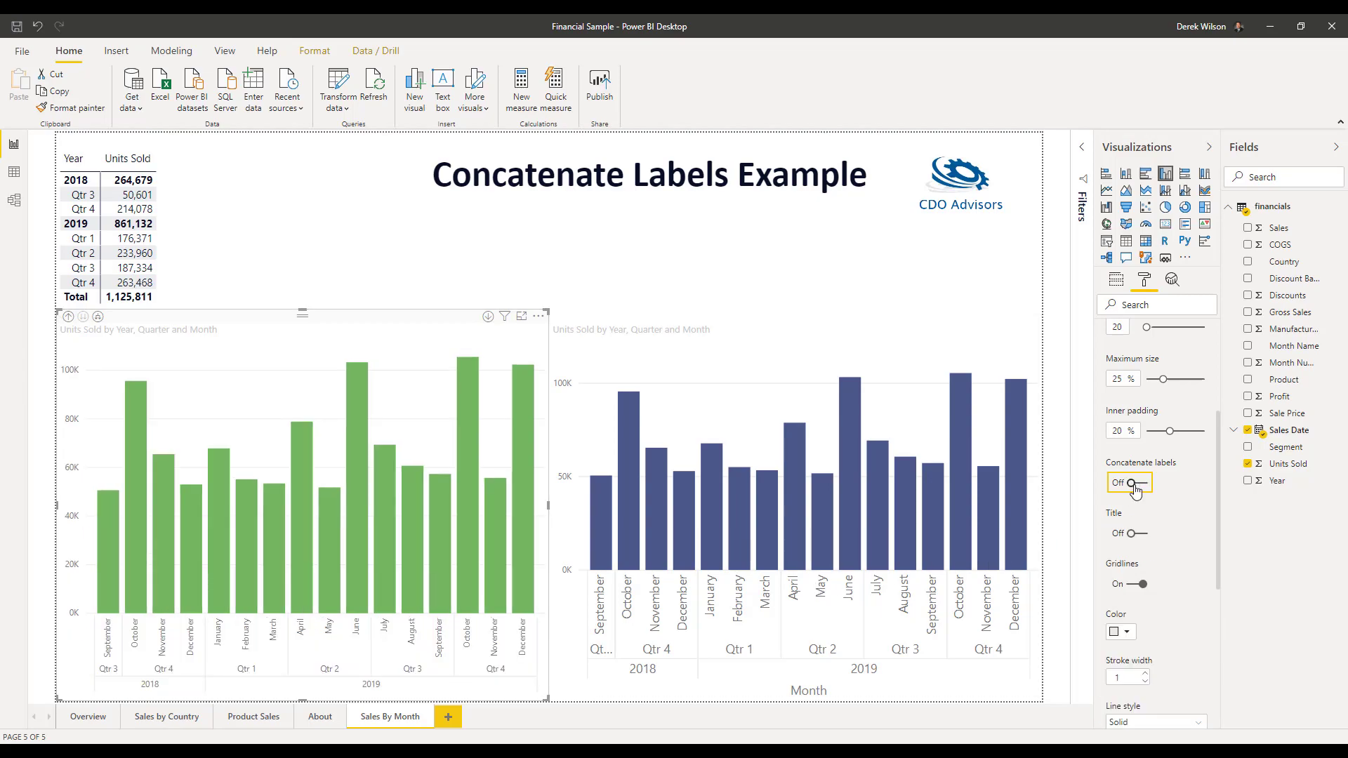